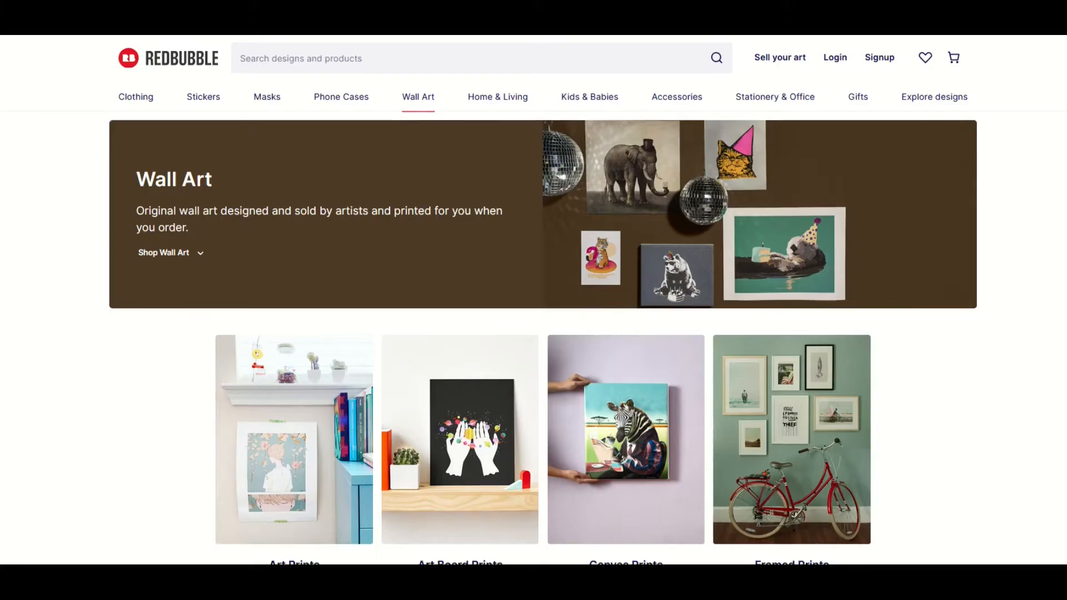
Paint a long curving black stroke, then a large looping blue stroke over the earlier strokes
{"action": "scroll", "scroll_direction": "down", "scroll_amount": 3}
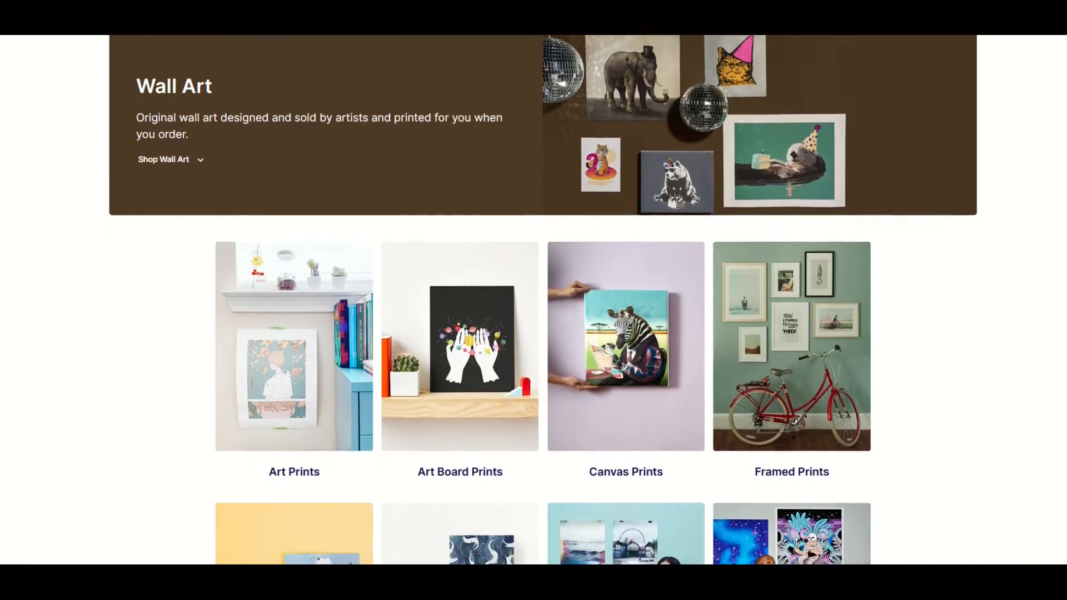
{"action": "scroll", "scroll_direction": "down", "scroll_amount": 3}
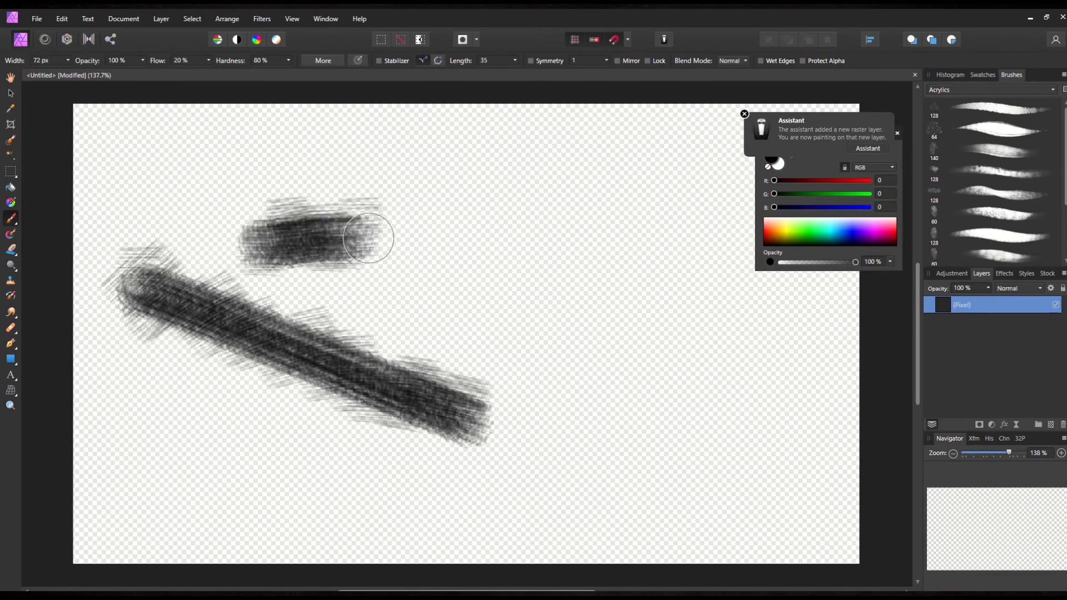
{"action": "left_click_drag", "start_coordinate": [367, 238], "coordinate": [708, 320]}
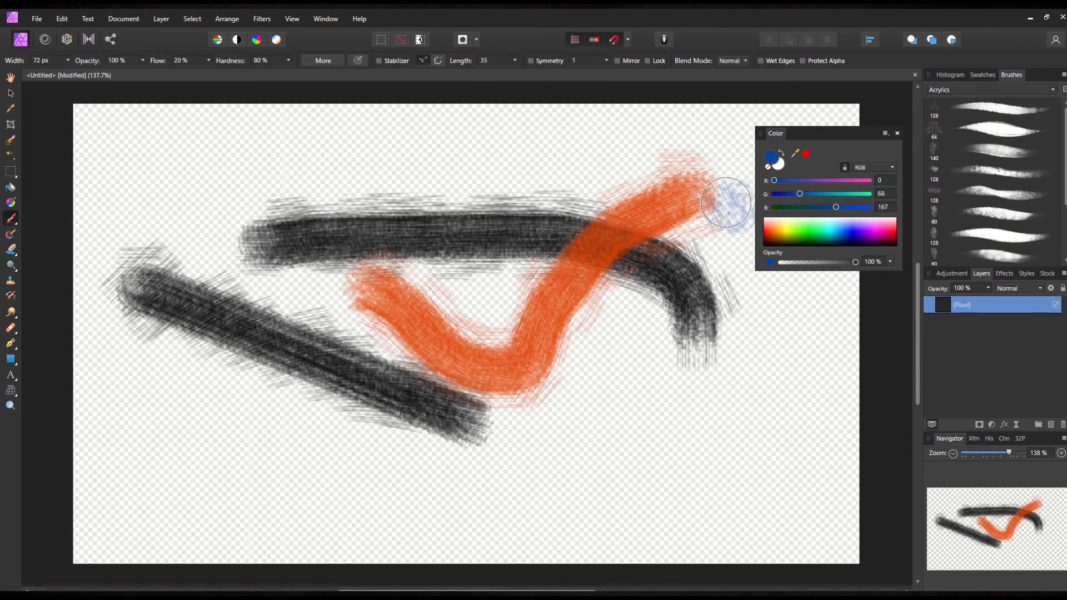
{"action": "left_click_drag", "start_coordinate": [725, 200], "coordinate": [517, 432]}
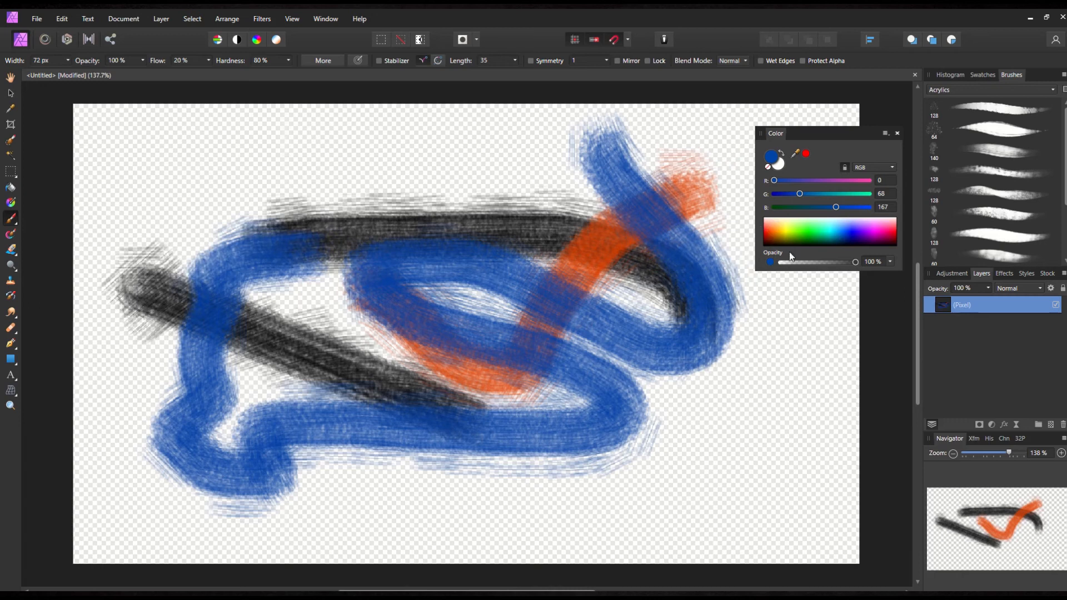
{"action": "left_click_drag", "start_coordinate": [854, 261], "coordinate": [819, 262]}
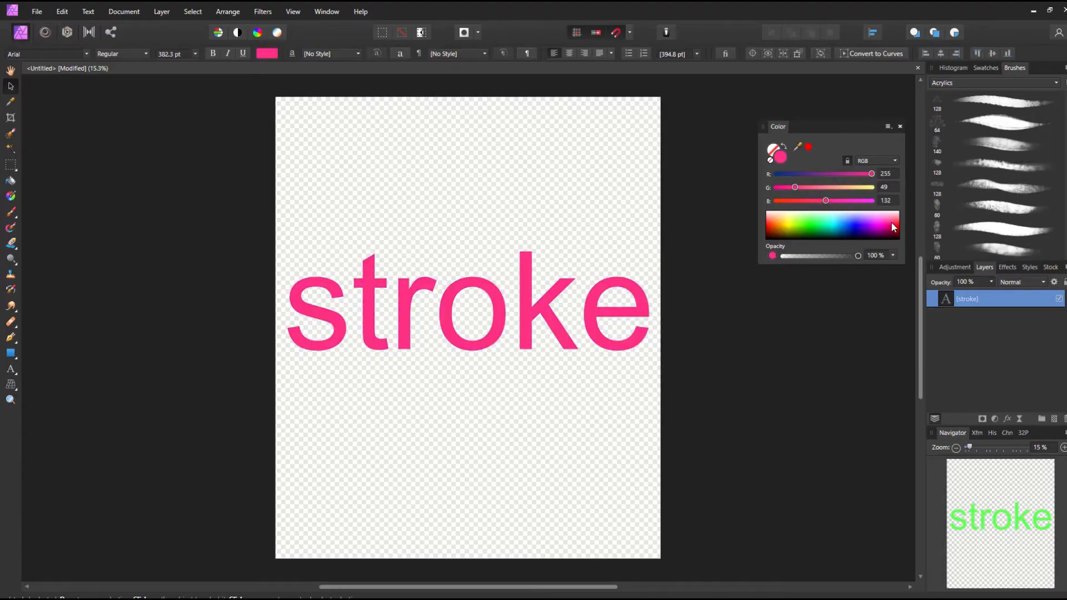
Create the portrait document with the word 'stroke' in pink Arial text
{"action": "left_click", "coordinate": [847, 231]}
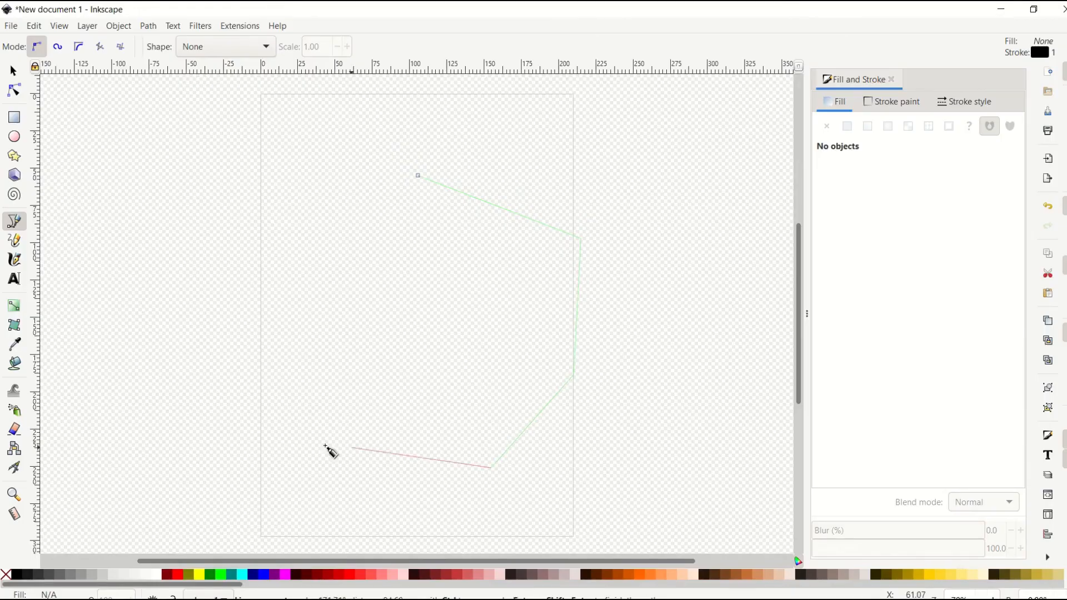
Add the final corner points and close the irregular polygon outline
{"action": "left_click", "coordinate": [411, 178]}
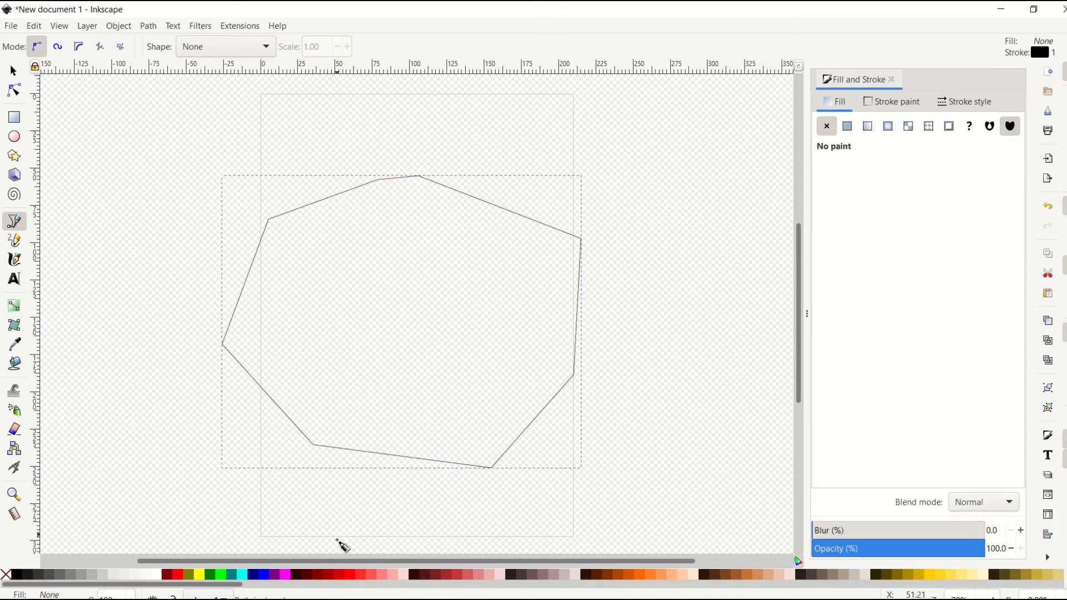
{"action": "left_click", "coordinate": [847, 127]}
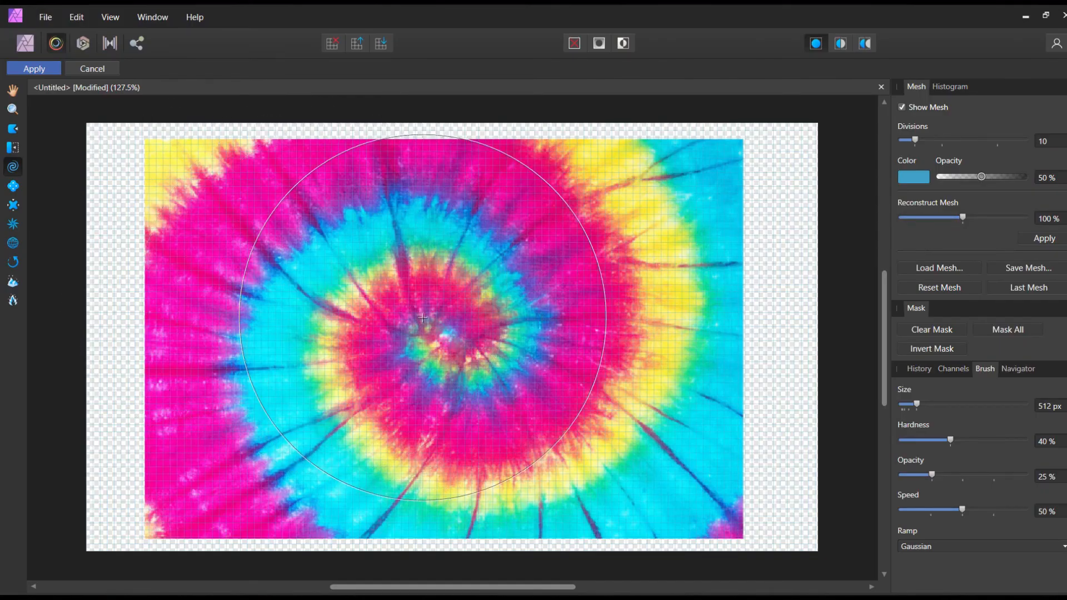
Twirl the tie-dye photo's centre with three Liquify Twirl drags into a tight swirl
{"action": "left_click_drag", "start_coordinate": [421, 318], "coordinate": [452, 341]}
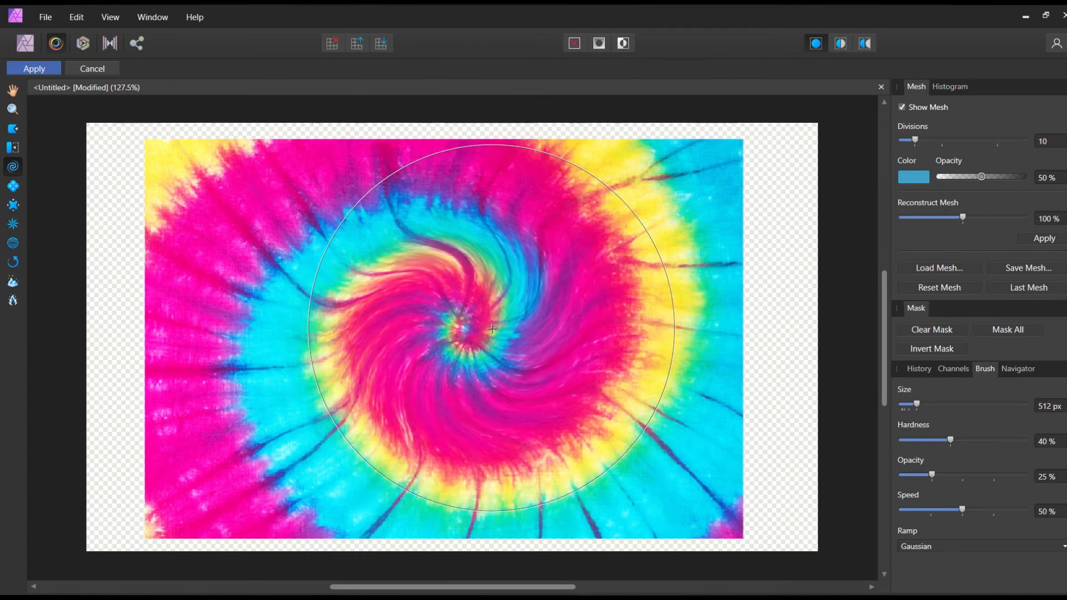
{"action": "left_click_drag", "start_coordinate": [469, 333], "coordinate": [483, 330]}
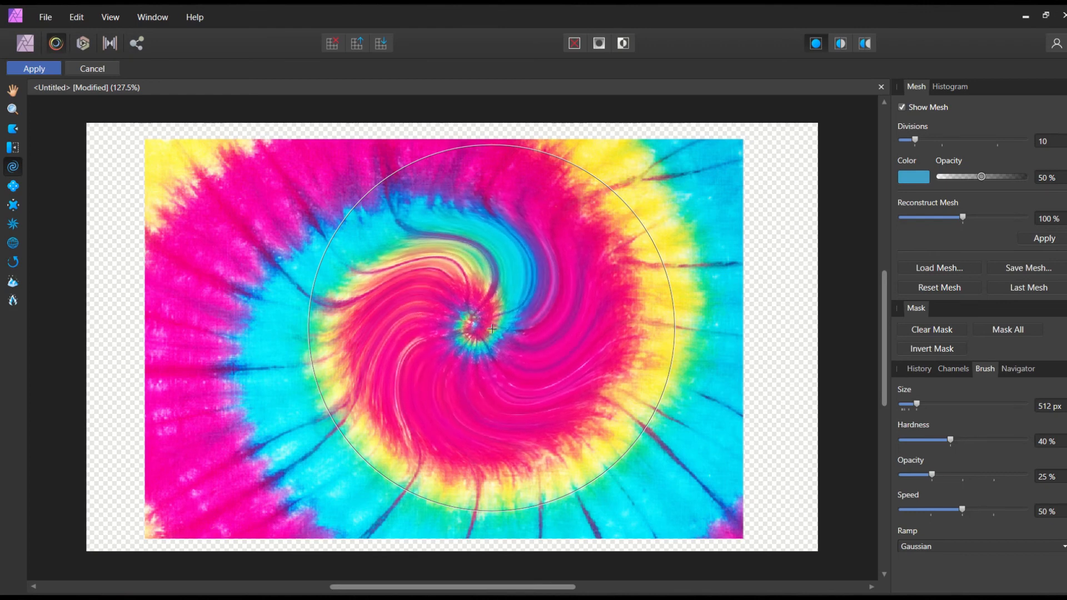
{"action": "left_click_drag", "start_coordinate": [490, 329], "coordinate": [494, 327]}
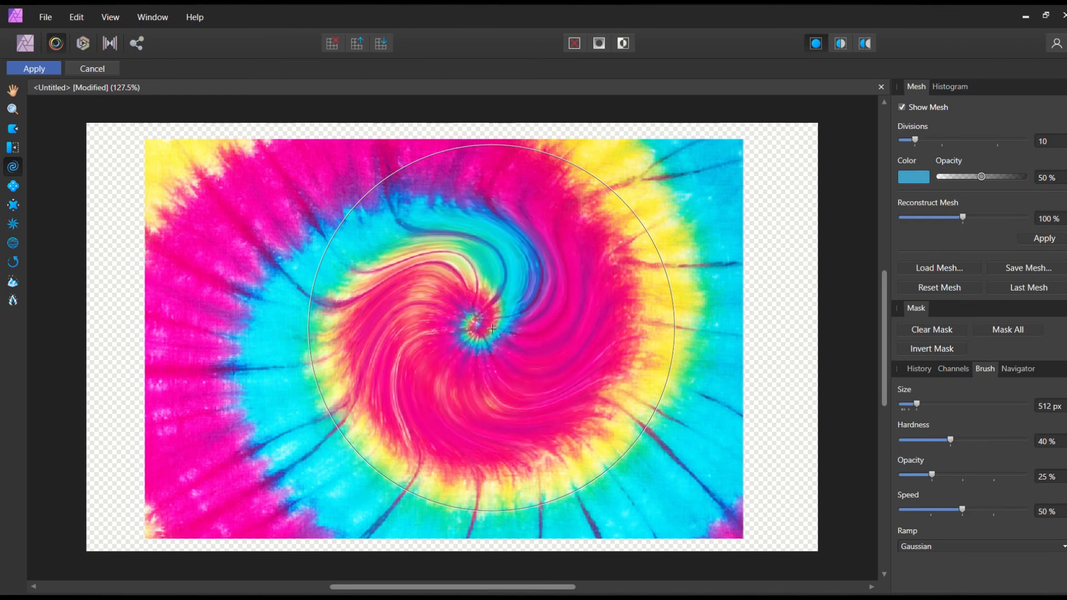